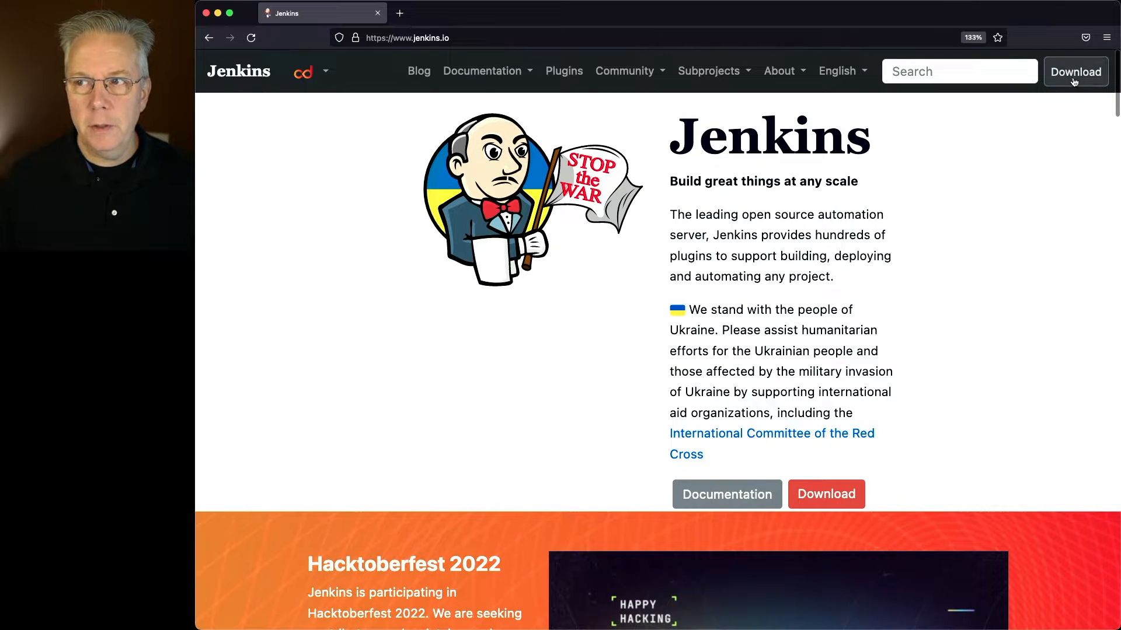
- Open the jenkins.io Download page listing the Stable (LTS) and Weekly release lines
{"action": "left_click", "coordinate": [1075, 72]}
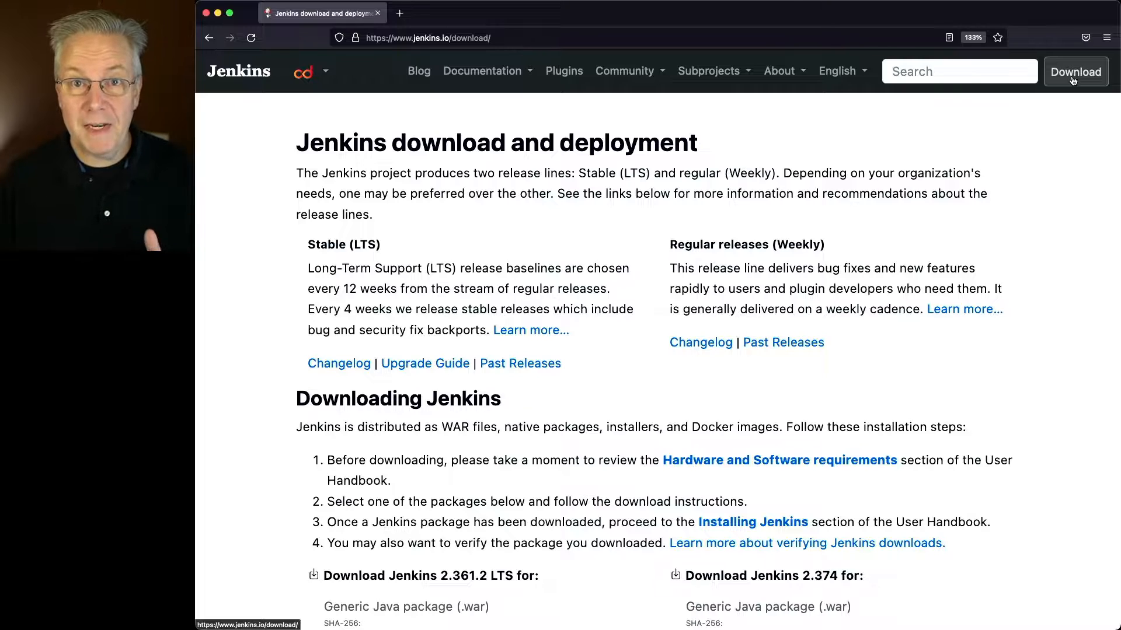
- Scroll to the package lists for Jenkins 2.361.2 LTS and weekly 2.374
{"action": "scroll", "scroll_direction": "down", "scroll_amount": 3}
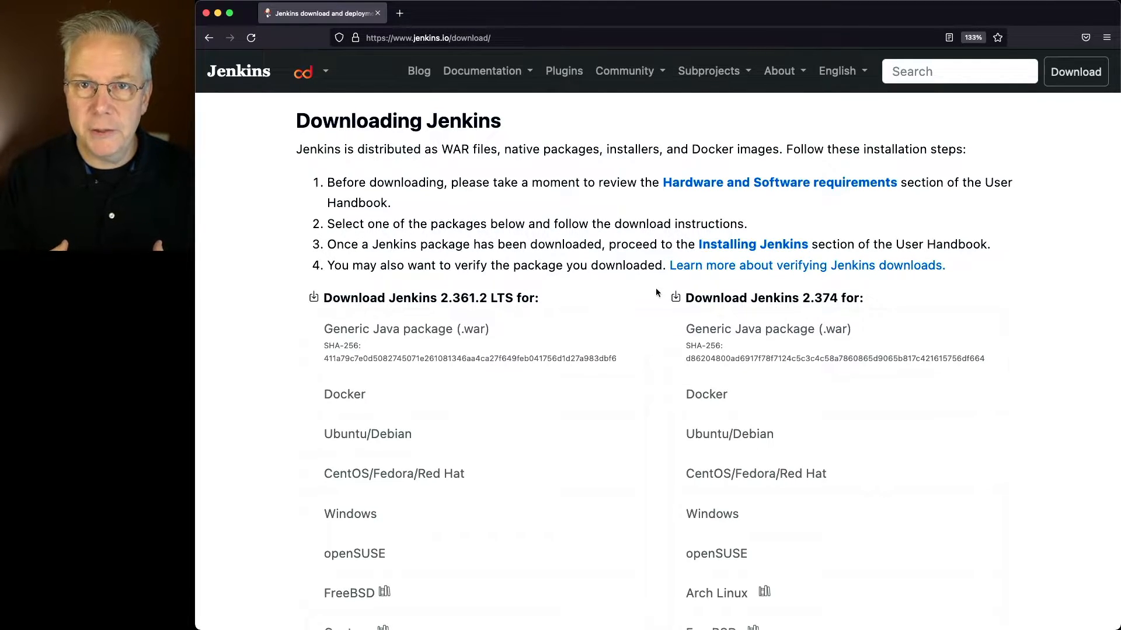
{"action": "mouse_move", "coordinate": [622, 210]}
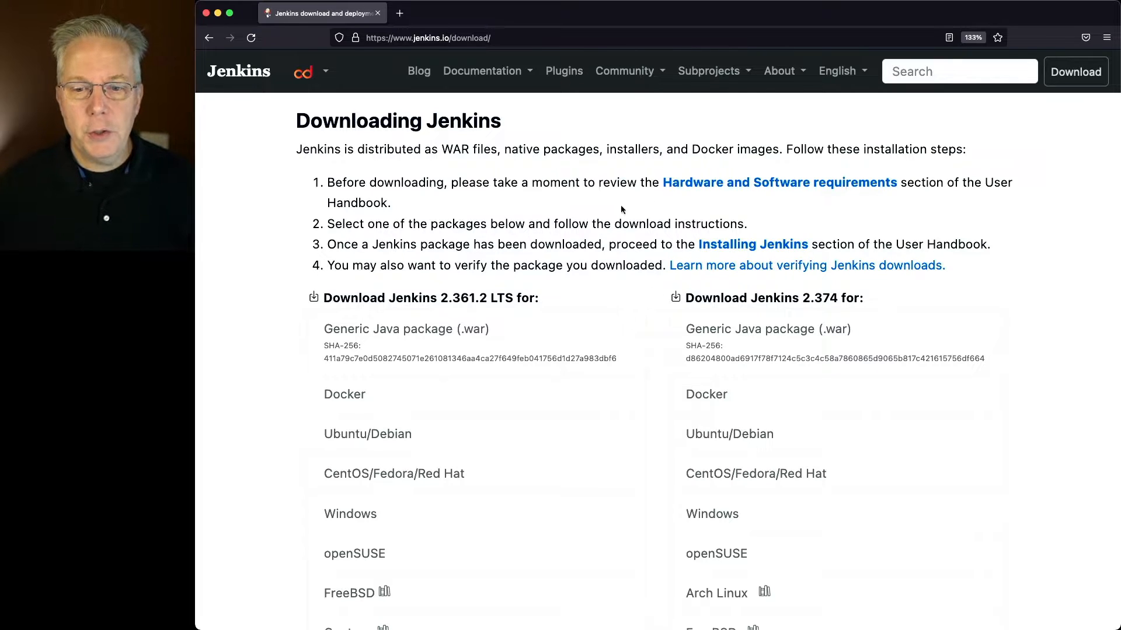
{"action": "mouse_move", "coordinate": [414, 331]}
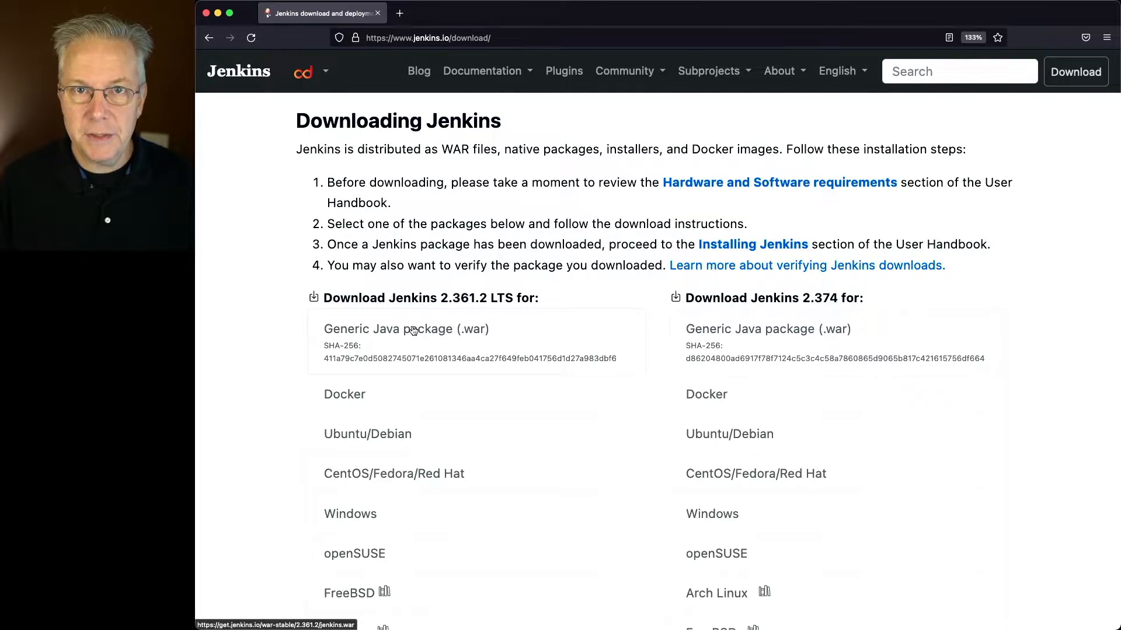
{"action": "mouse_move", "coordinate": [405, 342]}
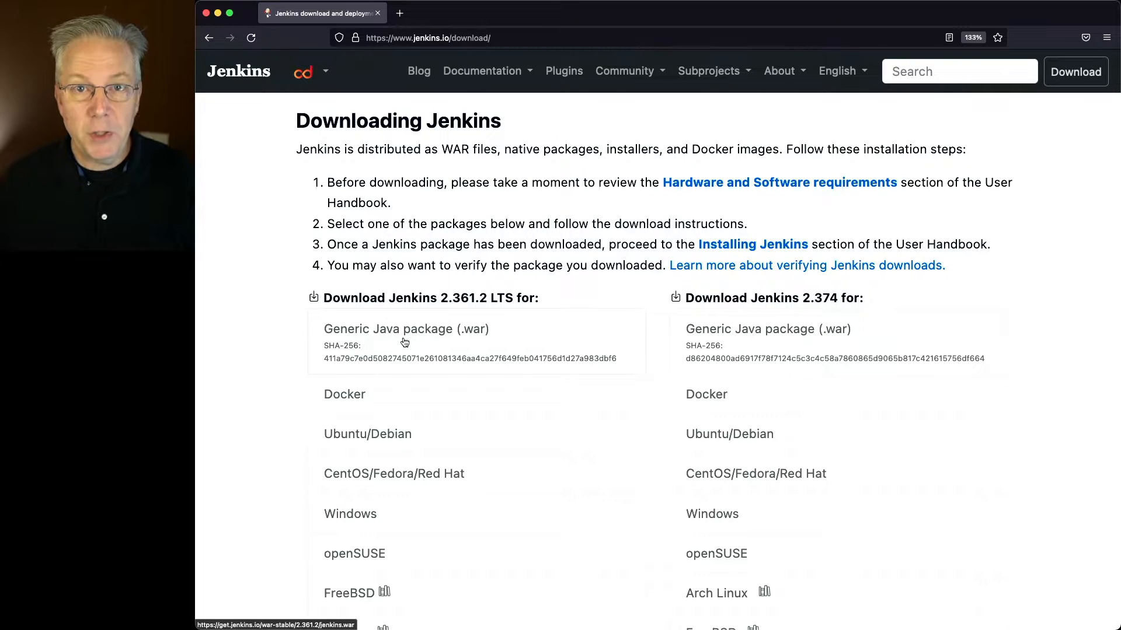
- Open the jenkins/jenkins Docker Hub image and review its LTS and weekly pull commands
{"action": "left_click", "coordinate": [344, 395]}
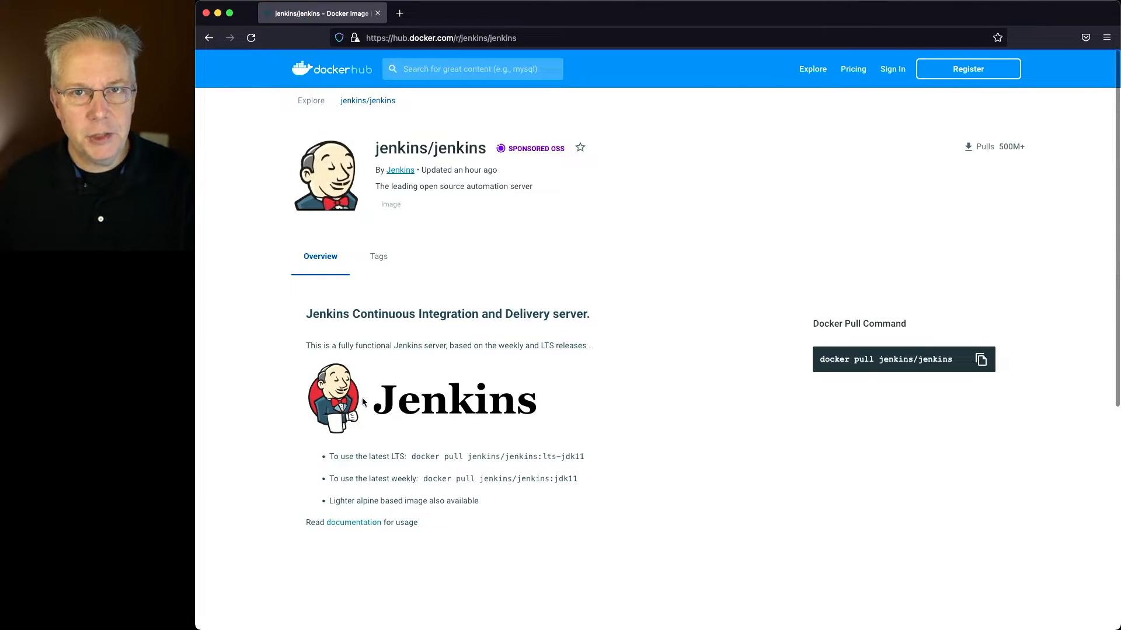
{"action": "scroll", "scroll_direction": "down", "scroll_amount": 3}
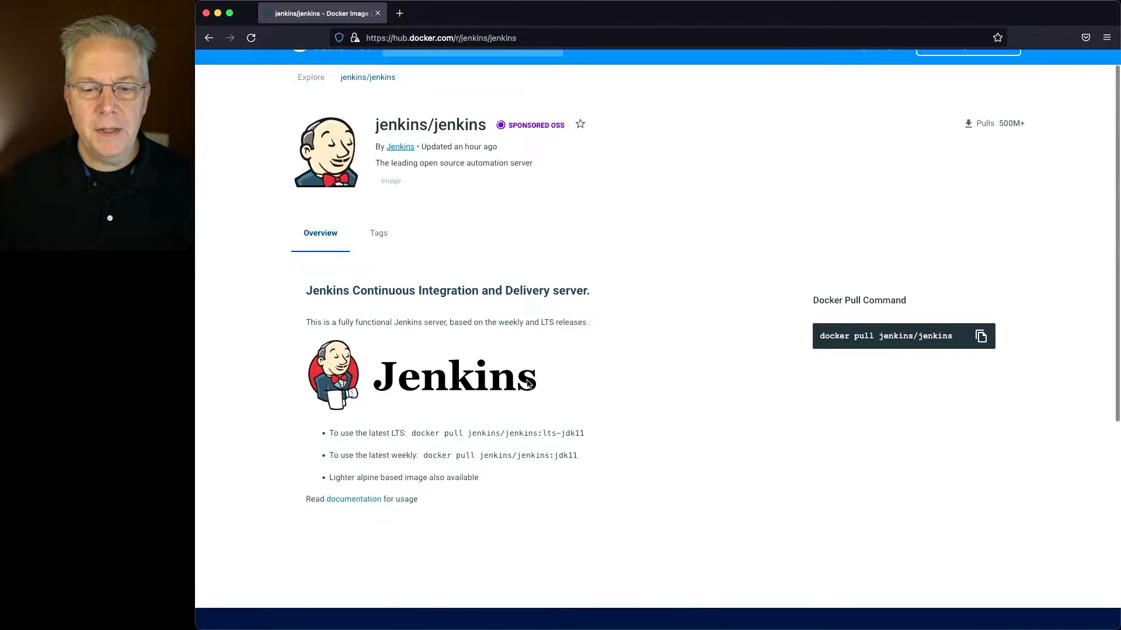
{"action": "scroll", "scroll_direction": "down", "scroll_amount": 3}
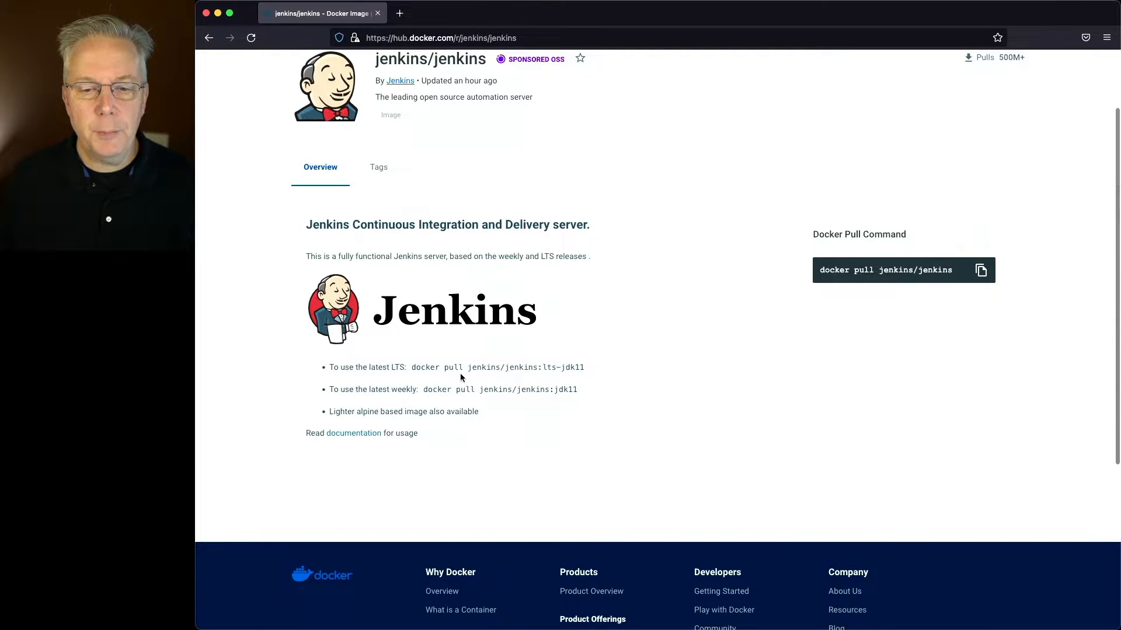
{"action": "mouse_move", "coordinate": [500, 380]}
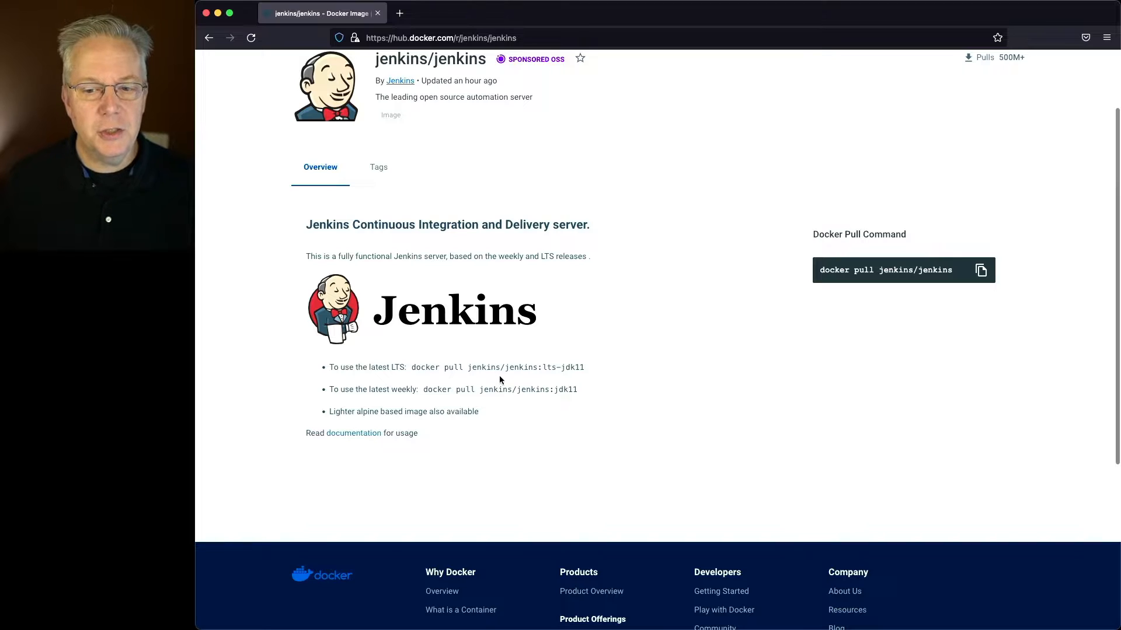
{"action": "mouse_move", "coordinate": [532, 380]}
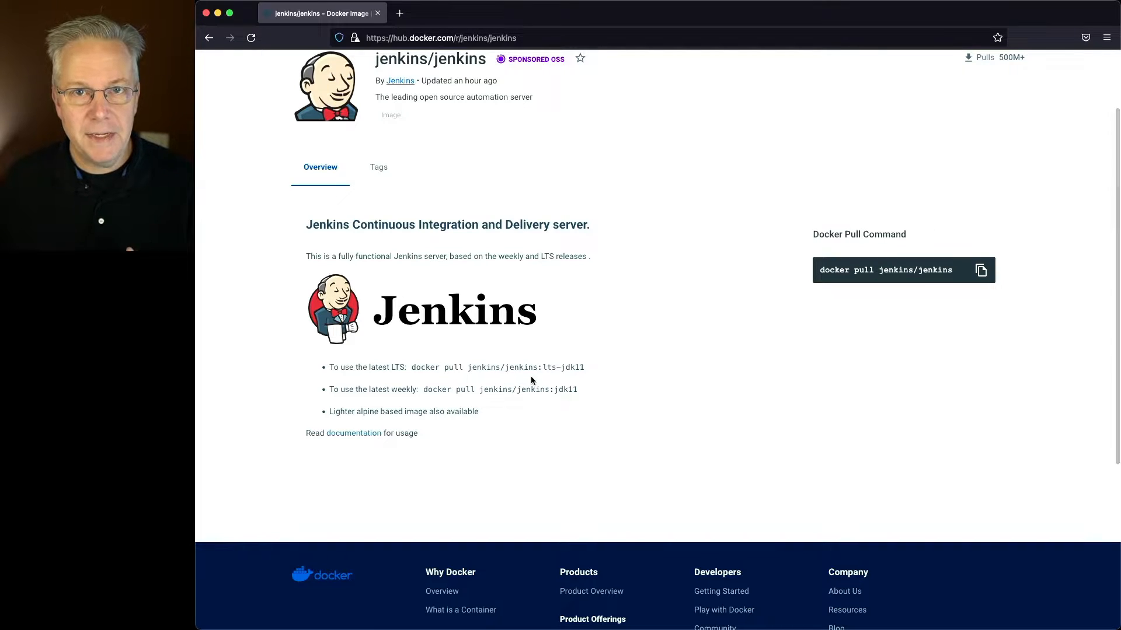
{"action": "mouse_move", "coordinate": [522, 363]}
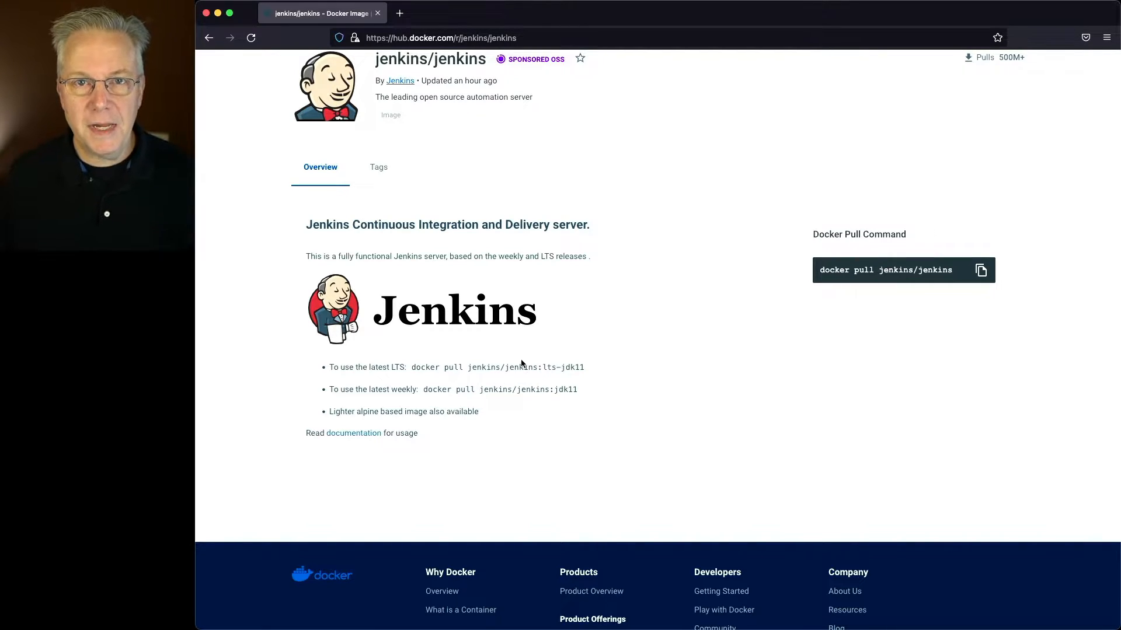
{"action": "mouse_move", "coordinate": [484, 113]}
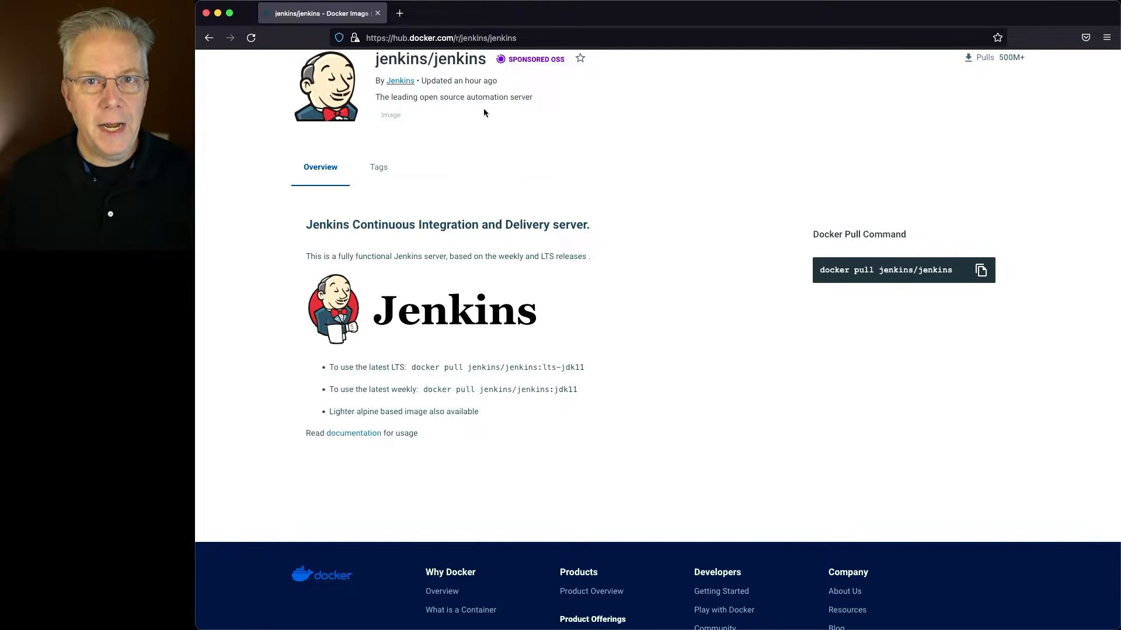
{"action": "mouse_move", "coordinate": [478, 142]}
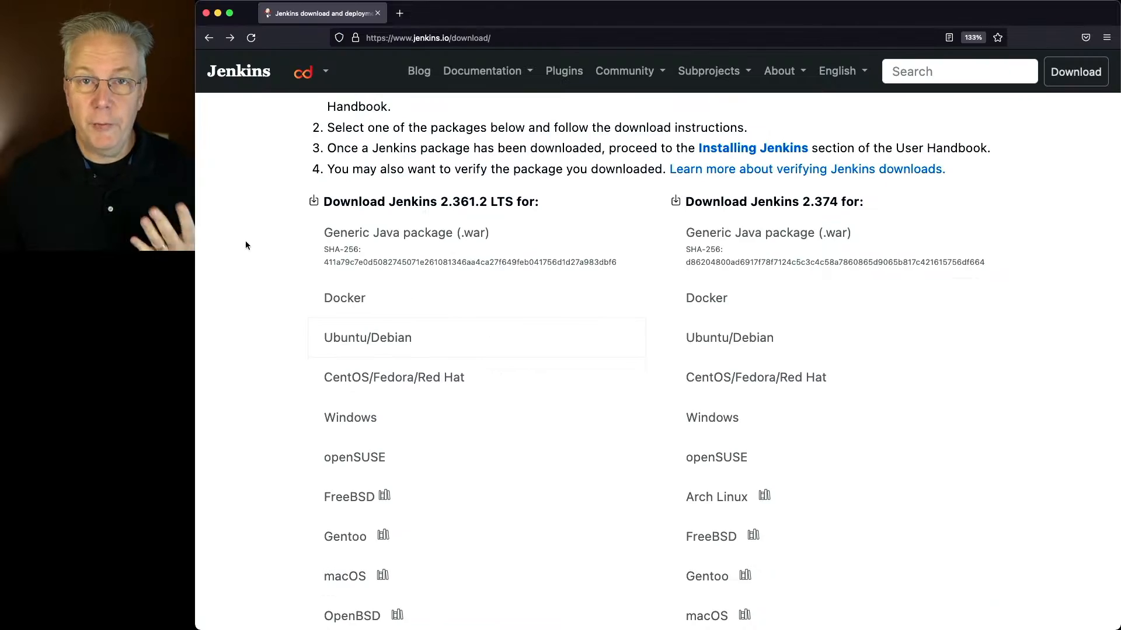
{"action": "mouse_move", "coordinate": [488, 337]}
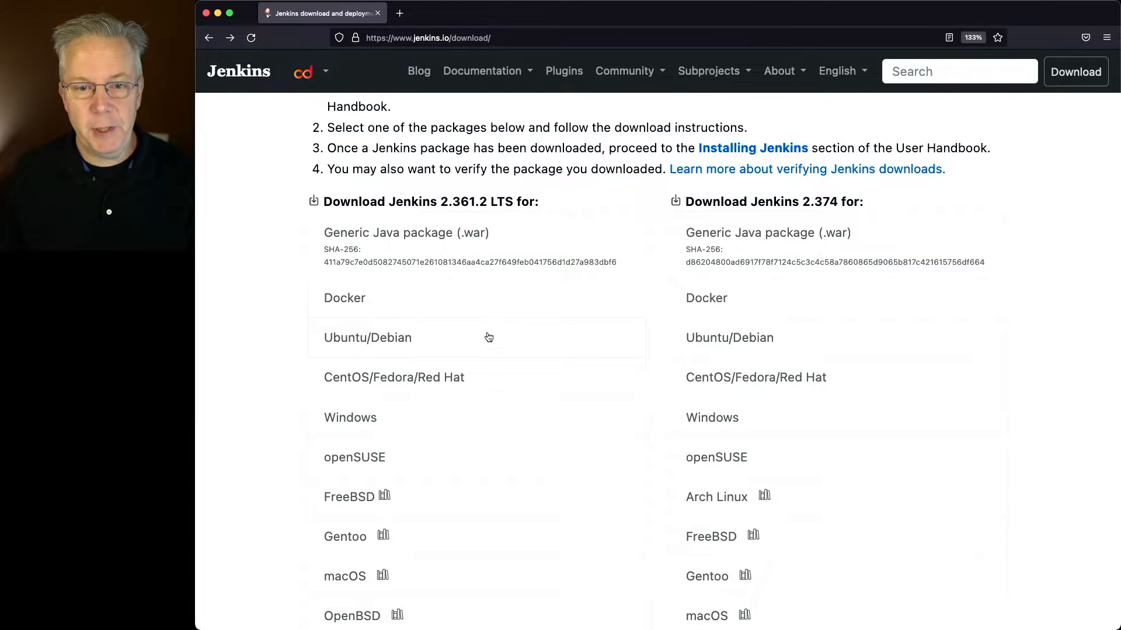
- Return to jenkins.io/download showing the LTS 2.361.2 and weekly 2.374 package lists
{"action": "left_click", "coordinate": [367, 338]}
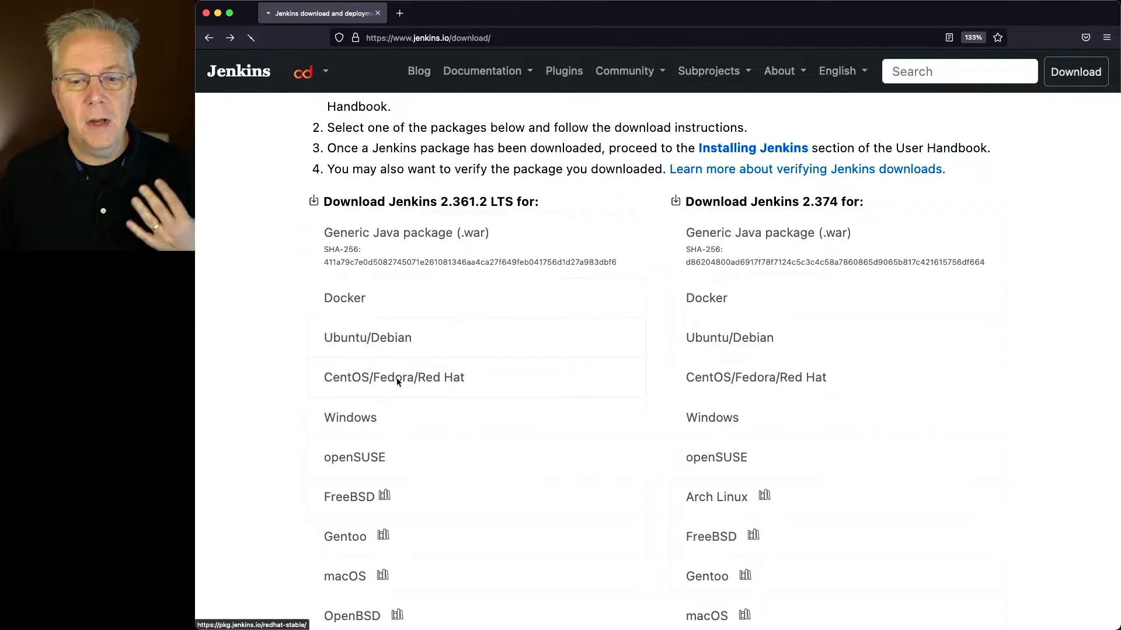
- Open the CentOS/Fedora/Red Hat packages page with its yum repository install commands
{"action": "left_click", "coordinate": [394, 377]}
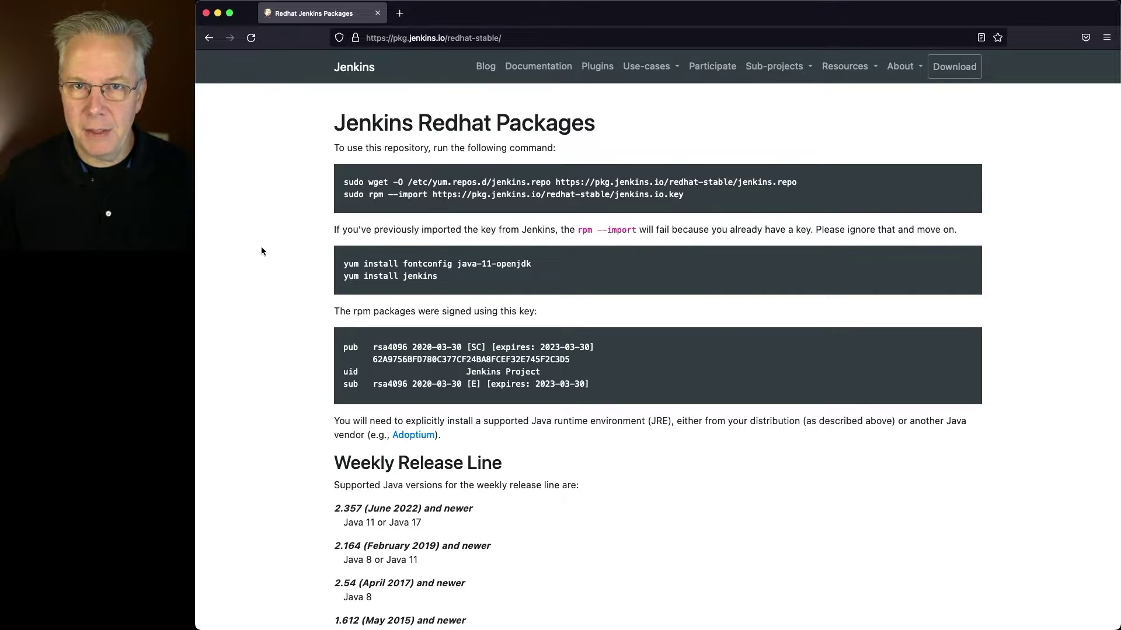
{"action": "mouse_move", "coordinate": [344, 243]}
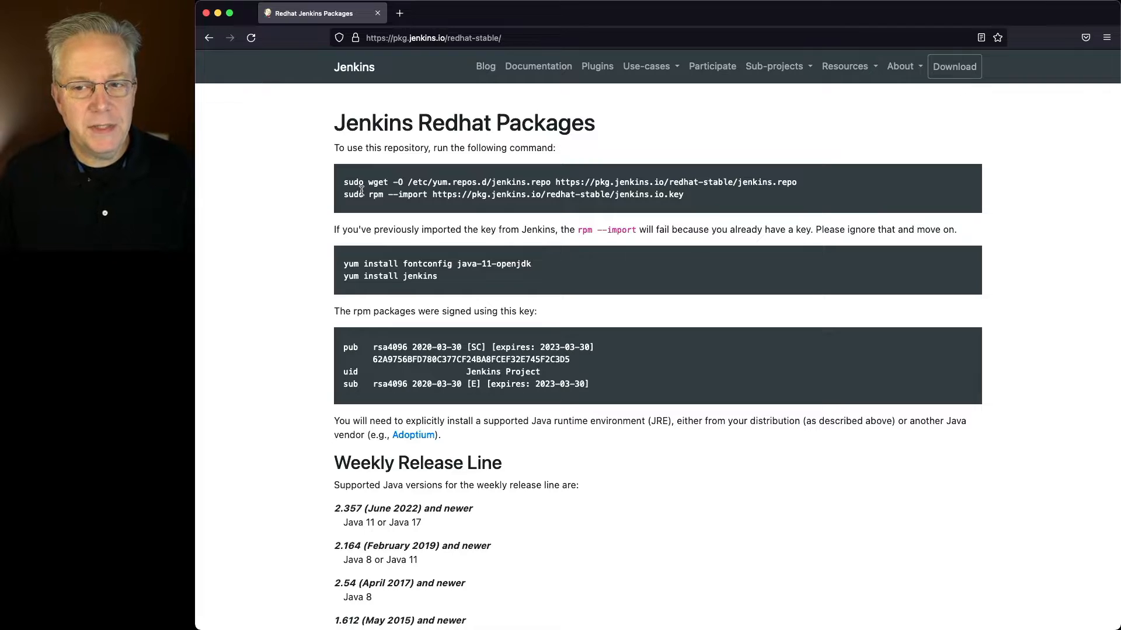
{"action": "mouse_move", "coordinate": [450, 214]}
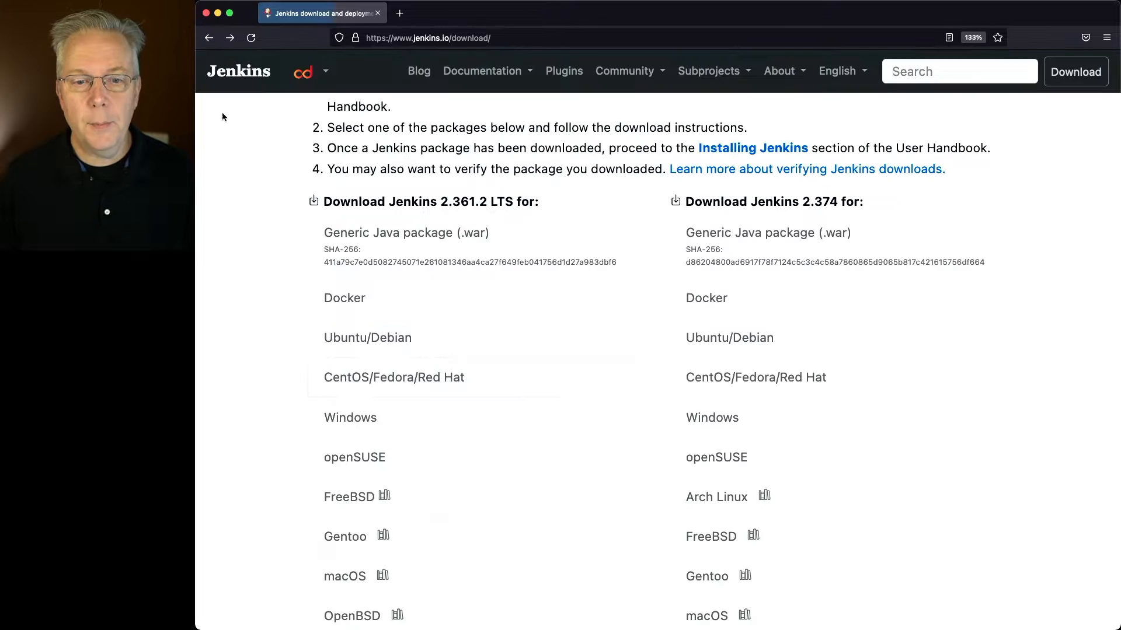
- Download the Jenkins 2.361.2 LTS Windows installer and scroll to the third-party packages note
{"action": "left_click", "coordinate": [361, 417]}
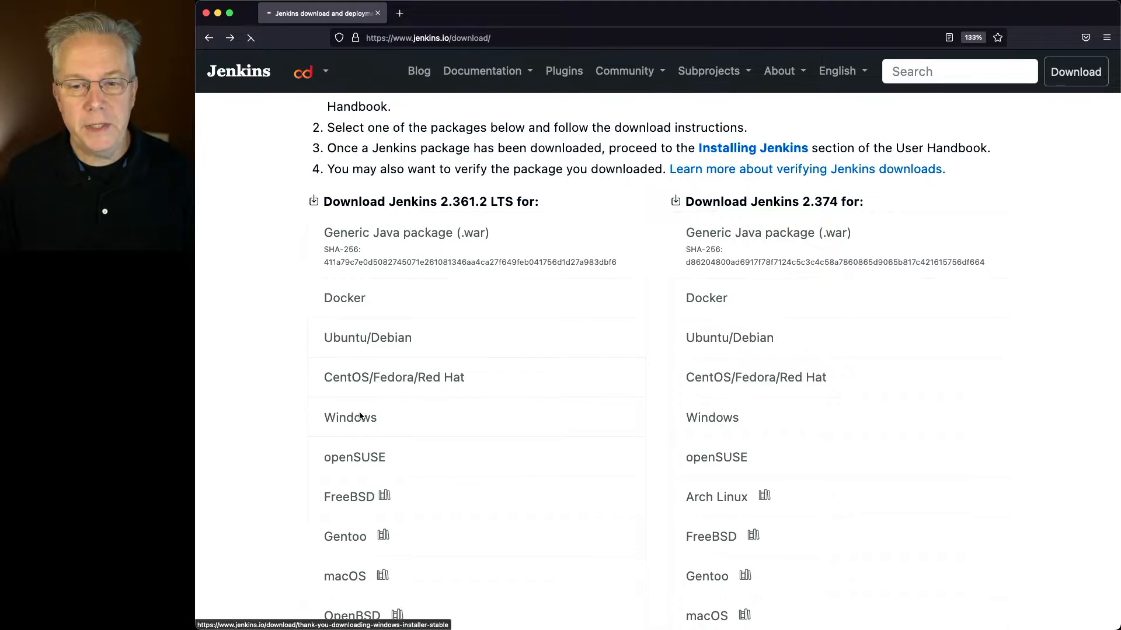
{"action": "left_click", "coordinate": [350, 417]}
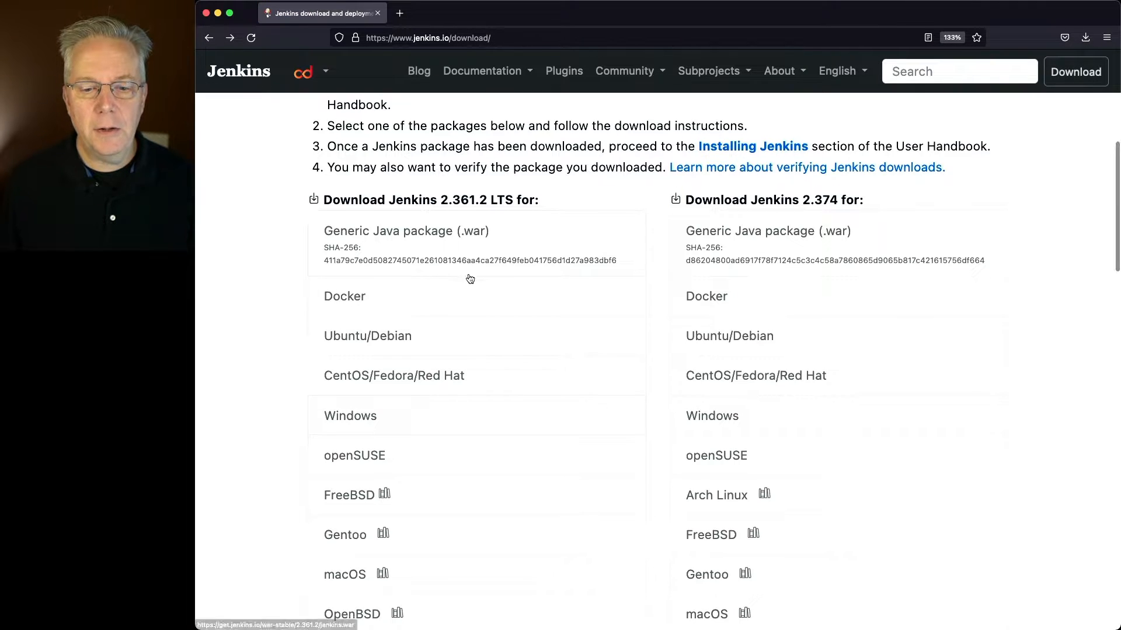
{"action": "scroll", "scroll_direction": "down", "scroll_amount": 3}
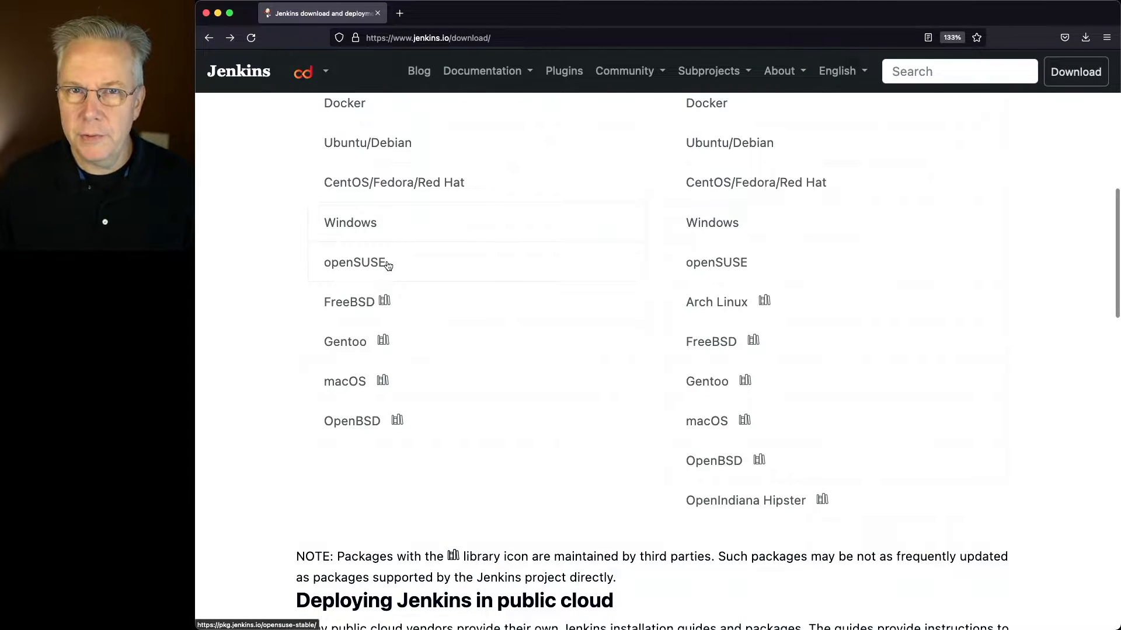
{"action": "left_click", "coordinate": [352, 263]}
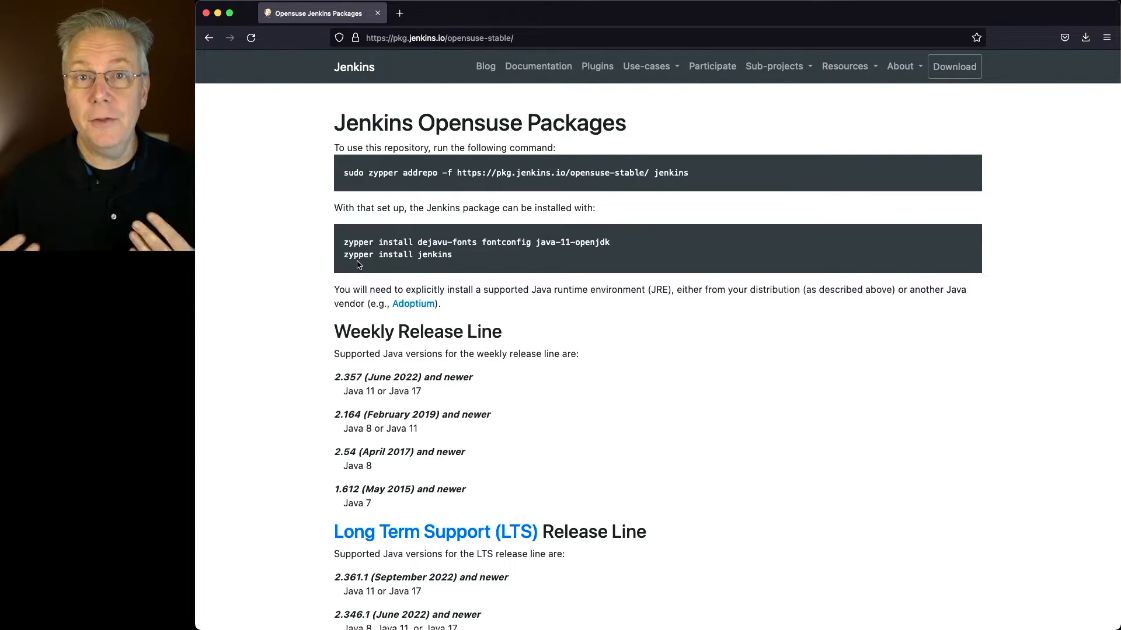
{"action": "mouse_move", "coordinate": [239, 96]}
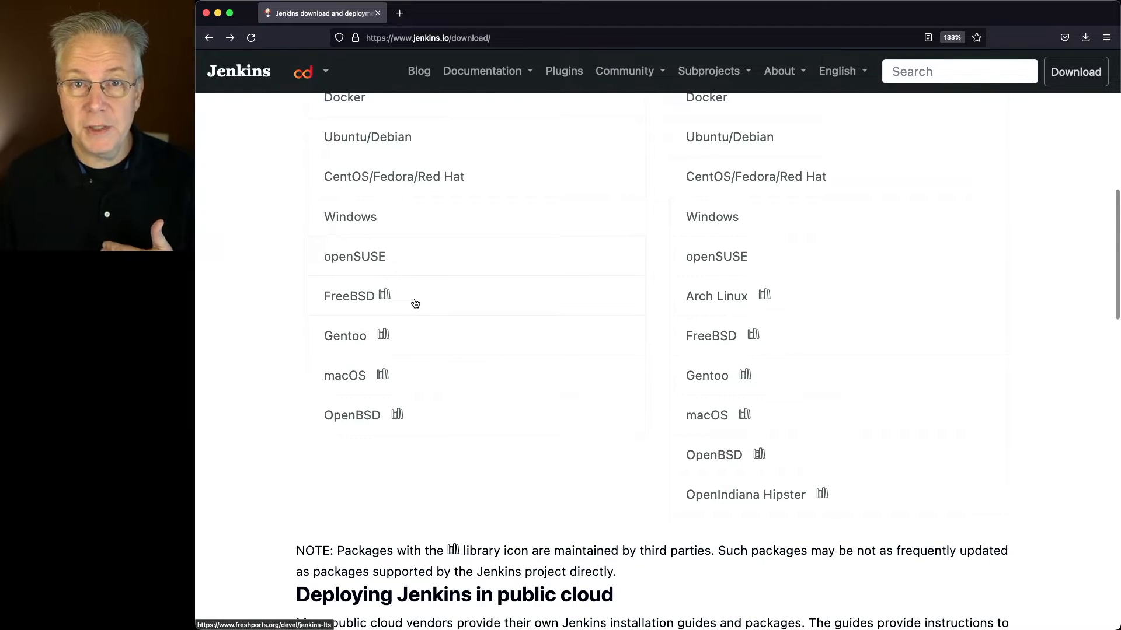
{"action": "scroll", "scroll_direction": "down", "scroll_amount": 3}
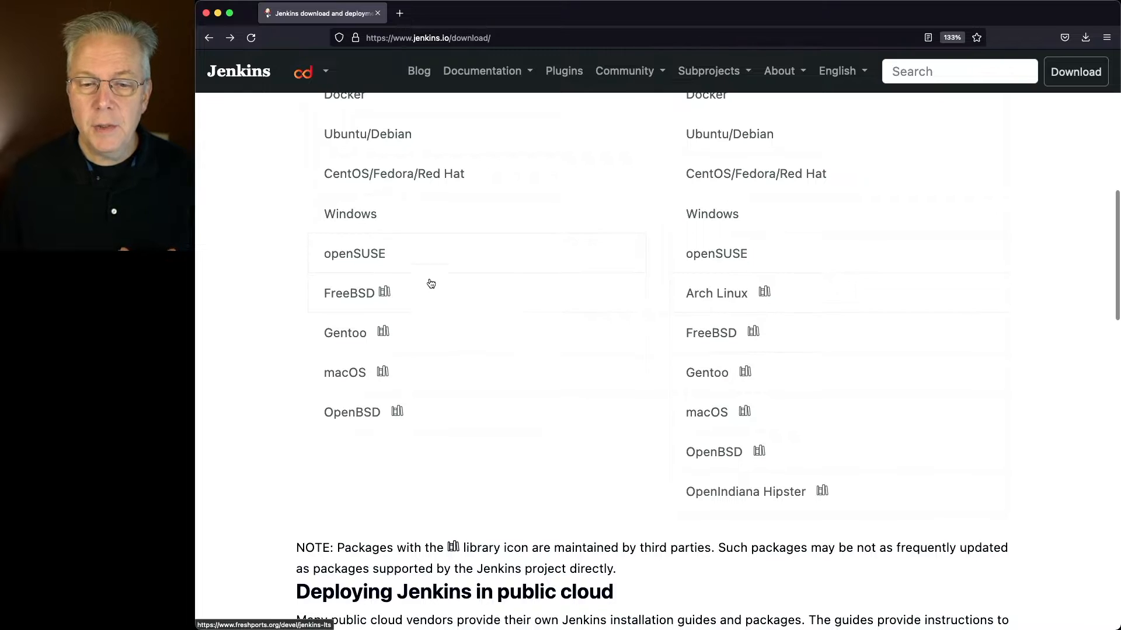
{"action": "mouse_move", "coordinate": [387, 290]}
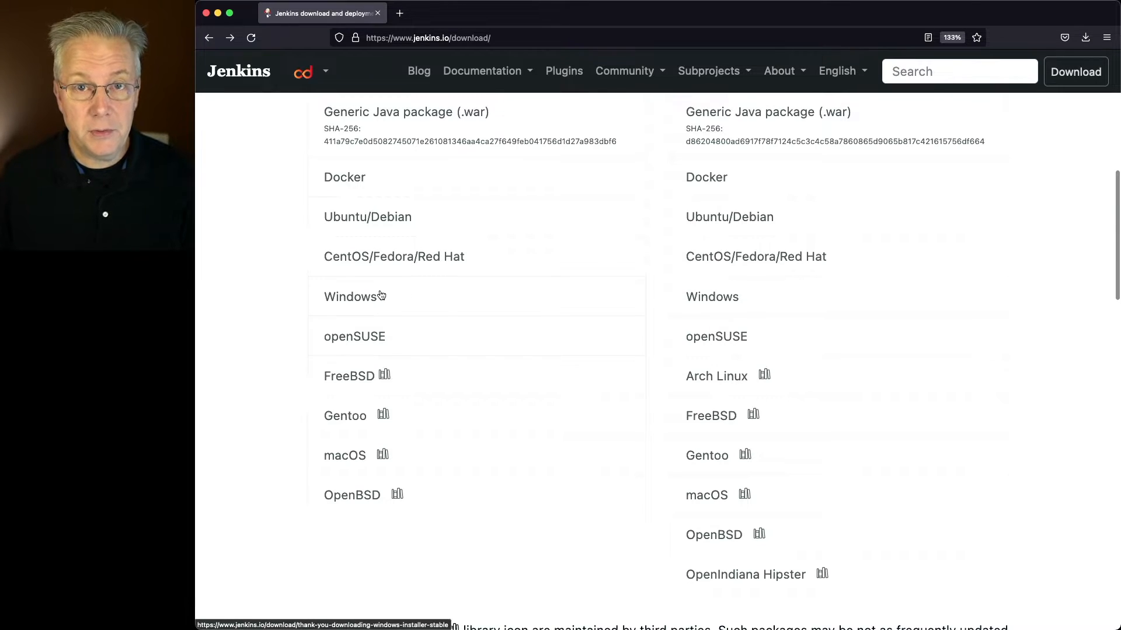
{"action": "scroll", "scroll_direction": "down", "scroll_amount": 3}
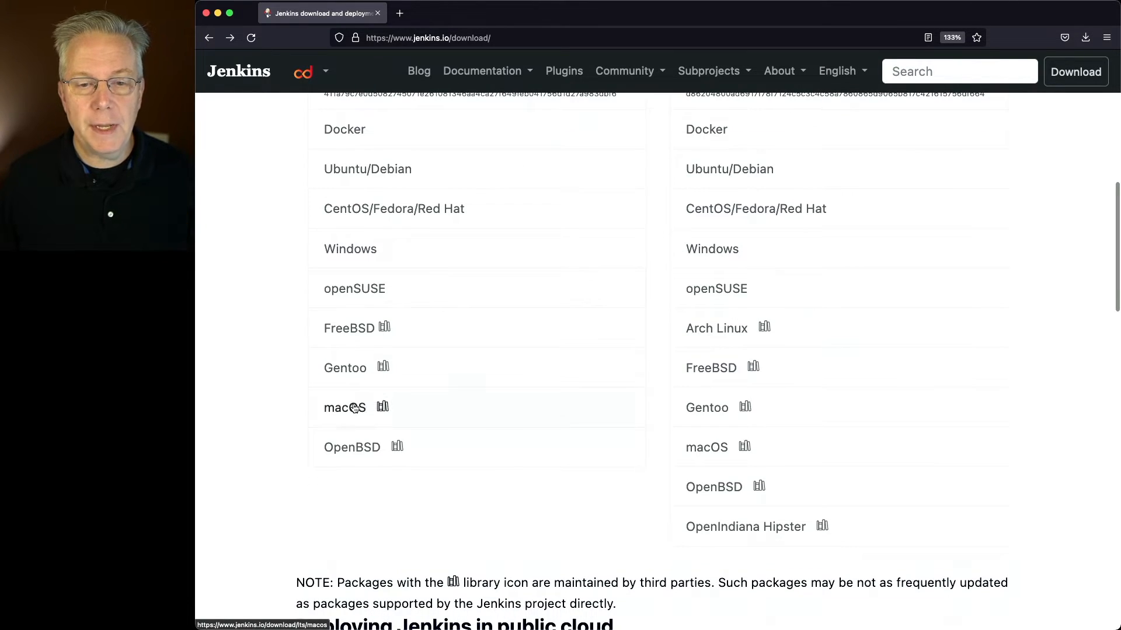
{"action": "left_click", "coordinate": [345, 408]}
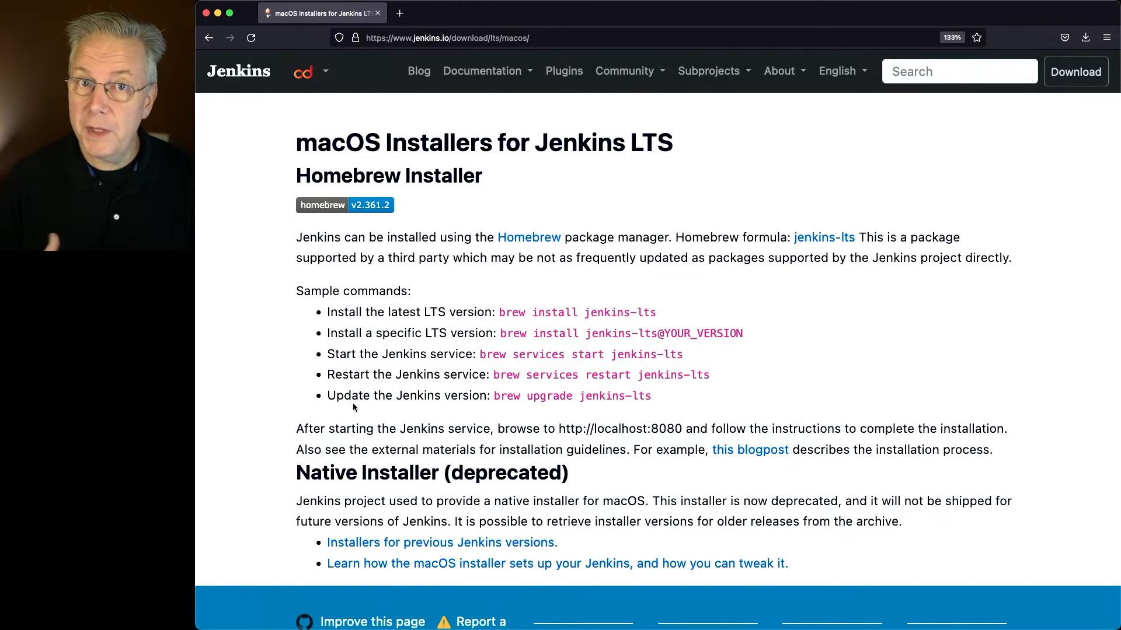
{"action": "left_click", "coordinate": [208, 37]}
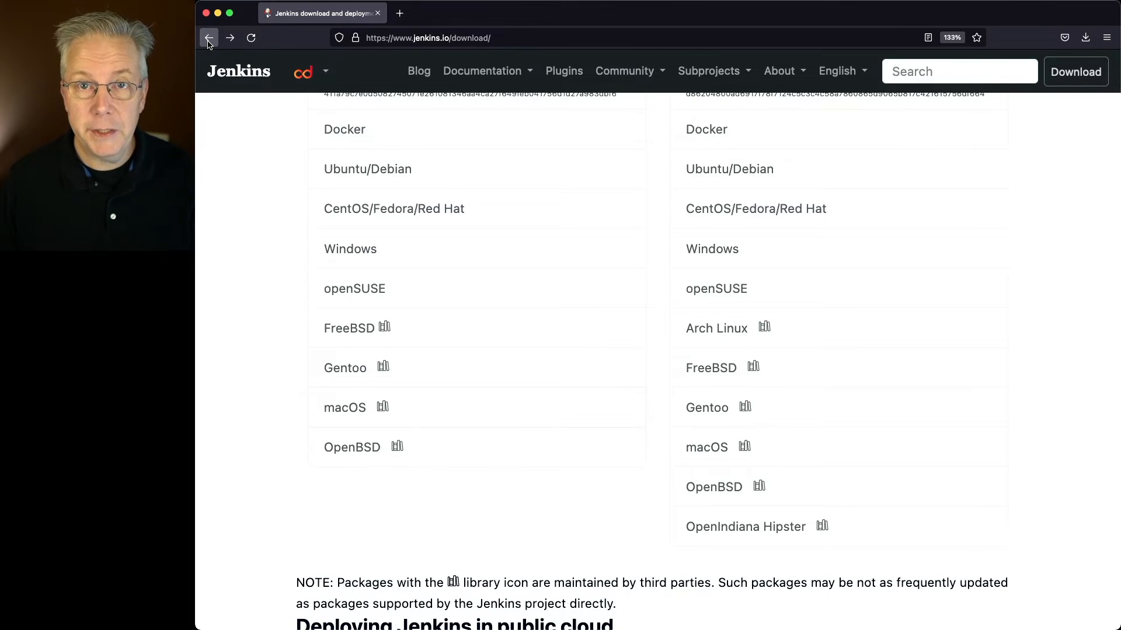
- Scroll to public cloud options: AWS, Azure, Google Cloud, IBM, Oracle, Civo, Bitnami
{"action": "scroll", "scroll_direction": "down", "scroll_amount": 3}
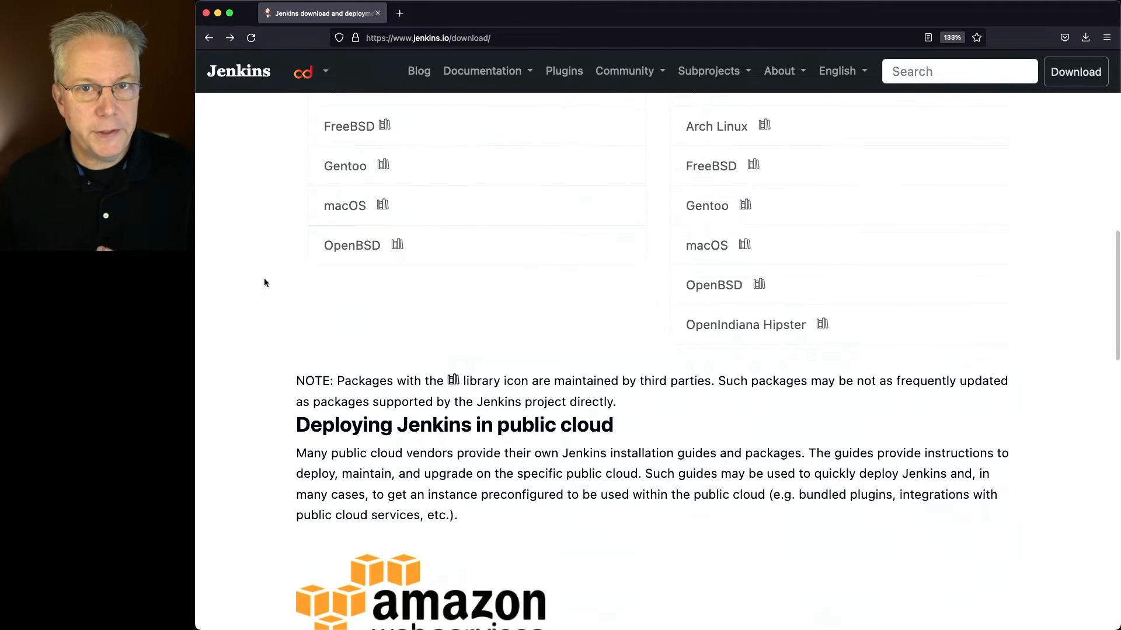
{"action": "scroll", "scroll_direction": "down", "scroll_amount": 3}
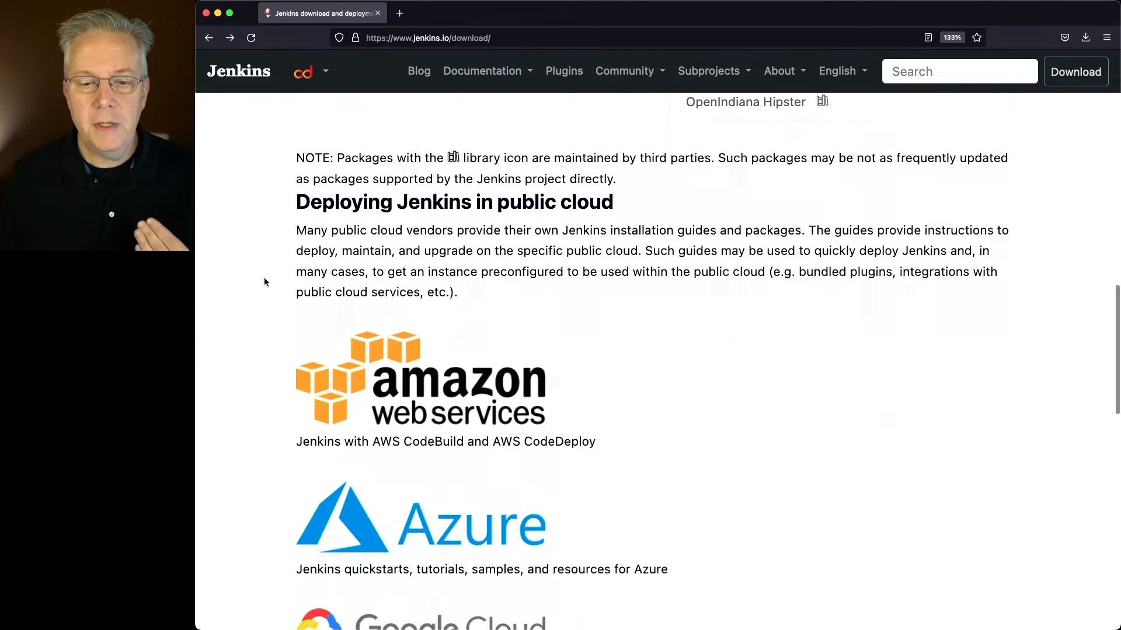
{"action": "scroll", "scroll_direction": "down", "scroll_amount": 3}
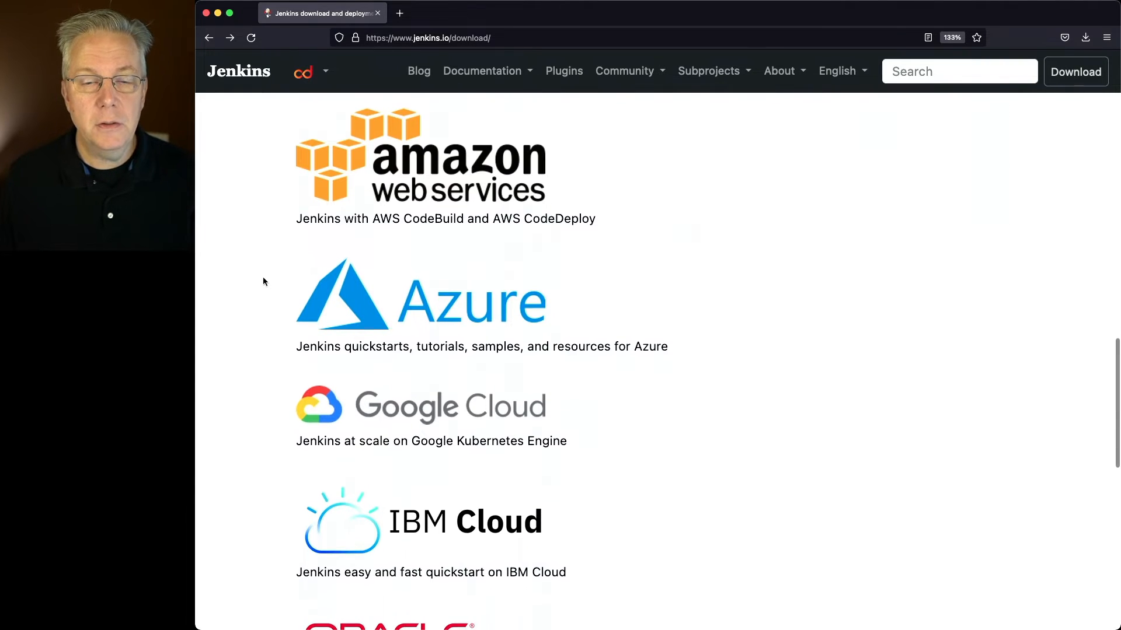
{"action": "scroll", "scroll_direction": "down", "scroll_amount": 3}
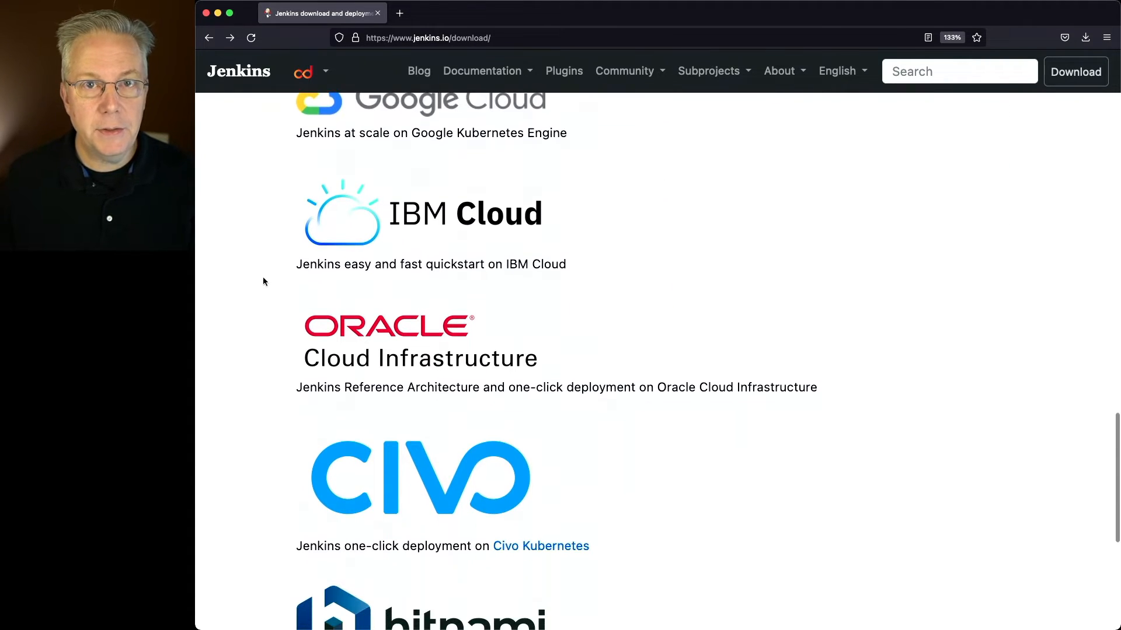
{"action": "scroll", "scroll_direction": "down", "scroll_amount": 3}
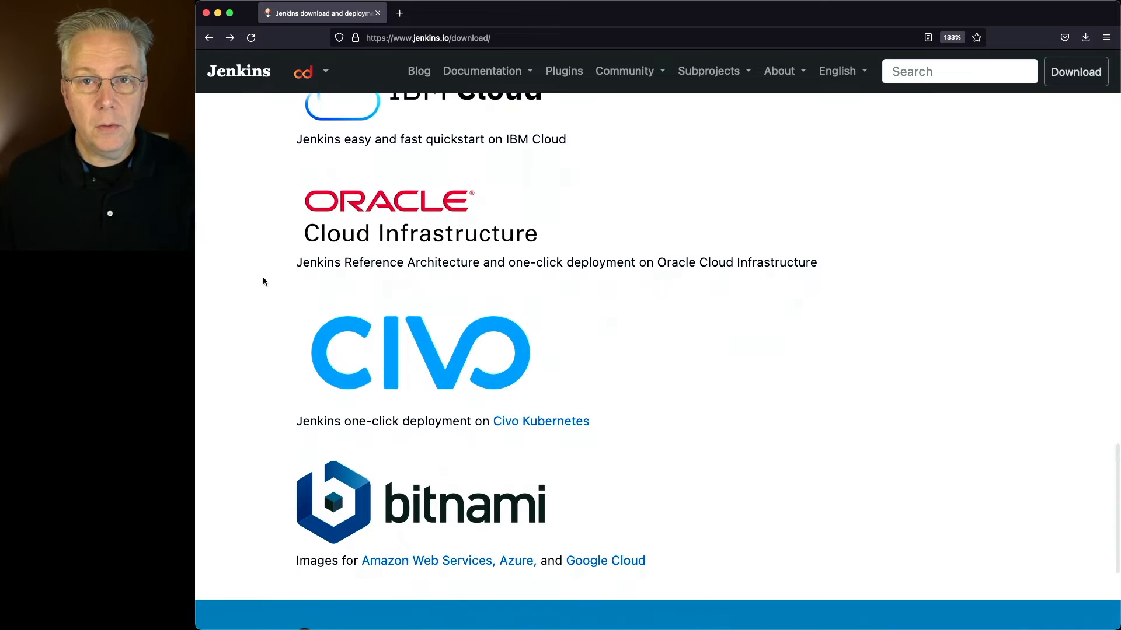